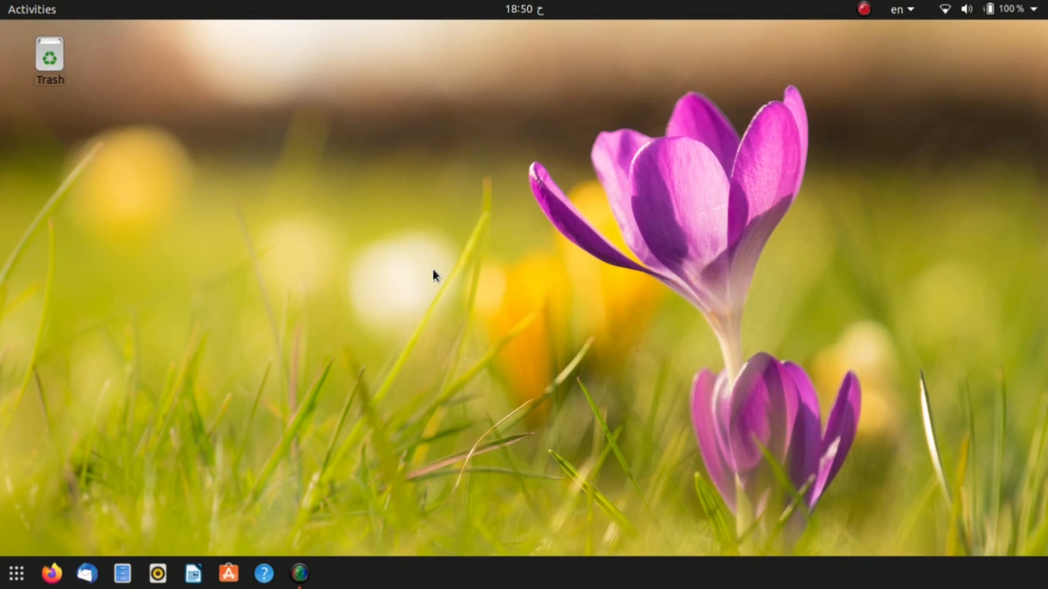
mouse_move(17, 573)
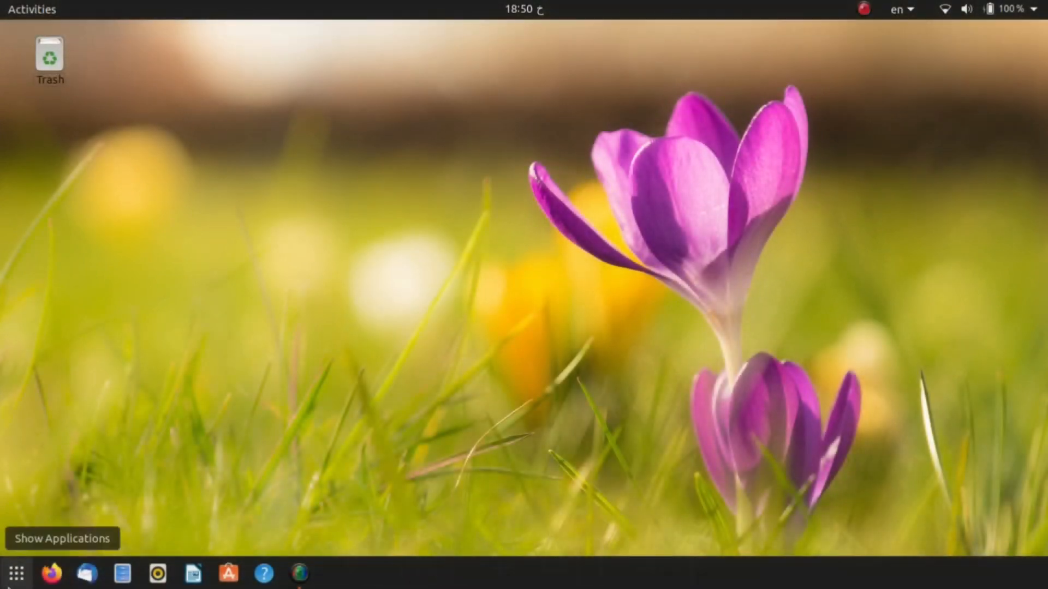
Launch Terminal from the GNOME applications search by searching 'ter'.
left_click(16, 573)
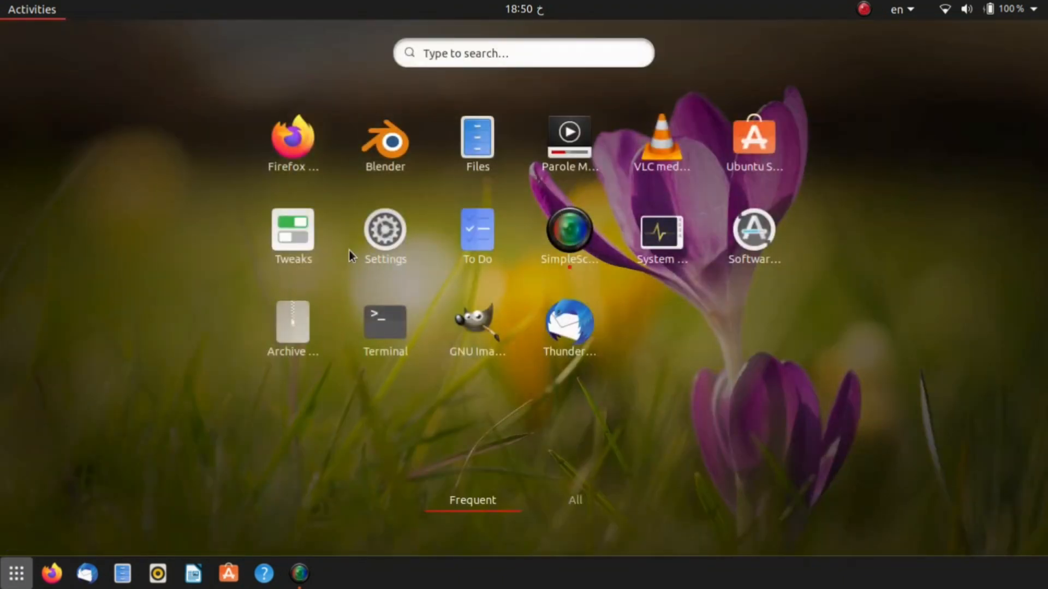
type("ter")
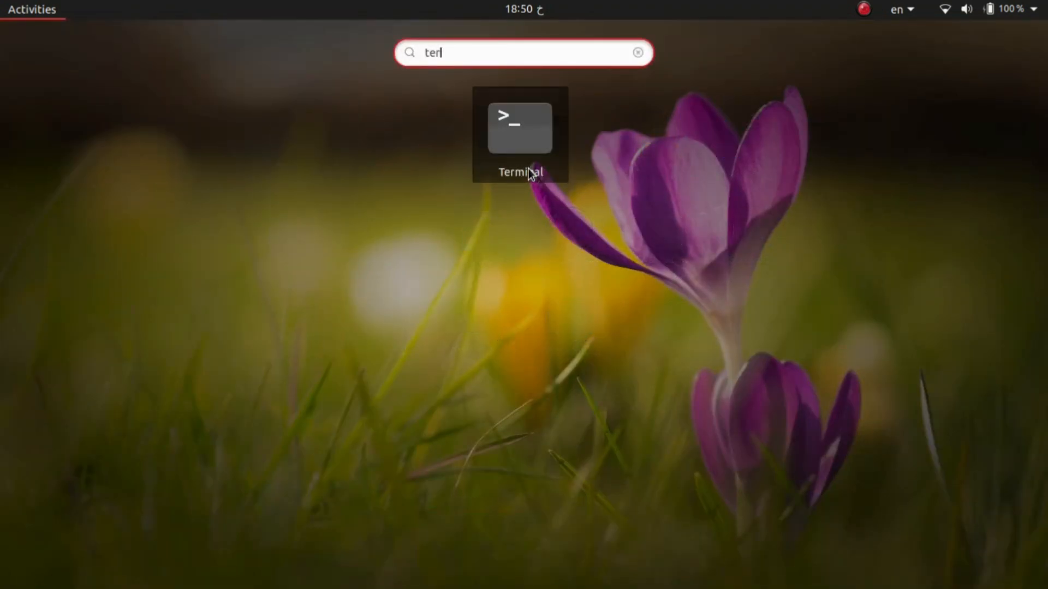
left_click(520, 127)
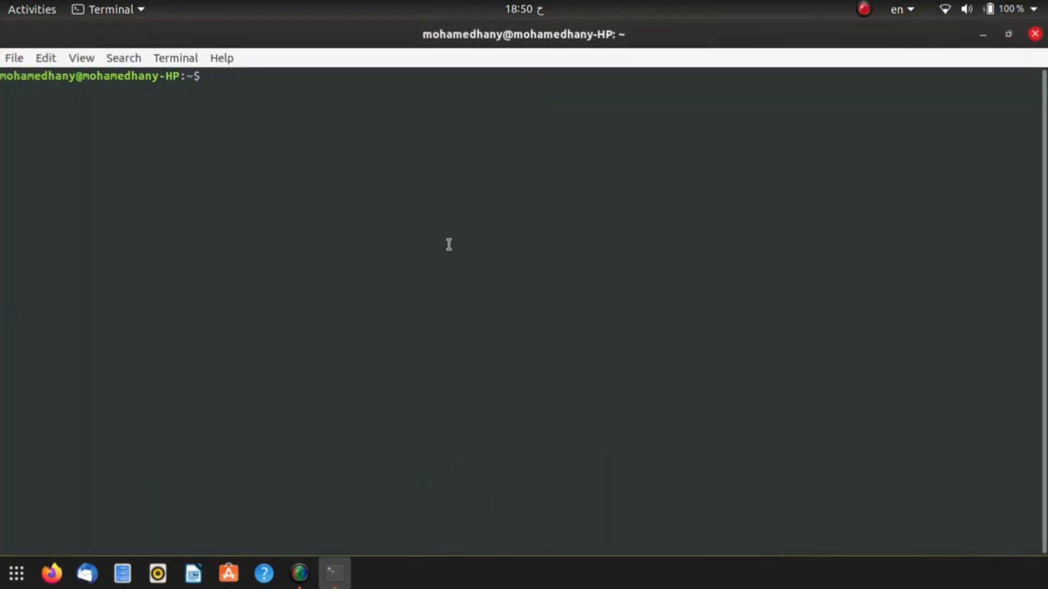
Run 'sudo apt install adb' with the password; apt reports adb is already newest.
type("sudo")
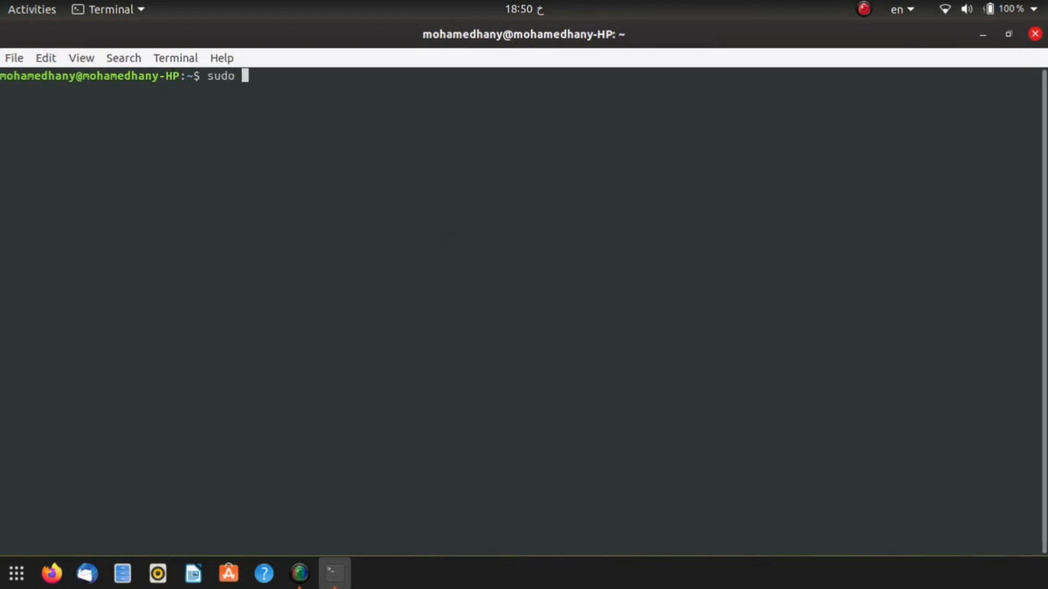
type("apt i")
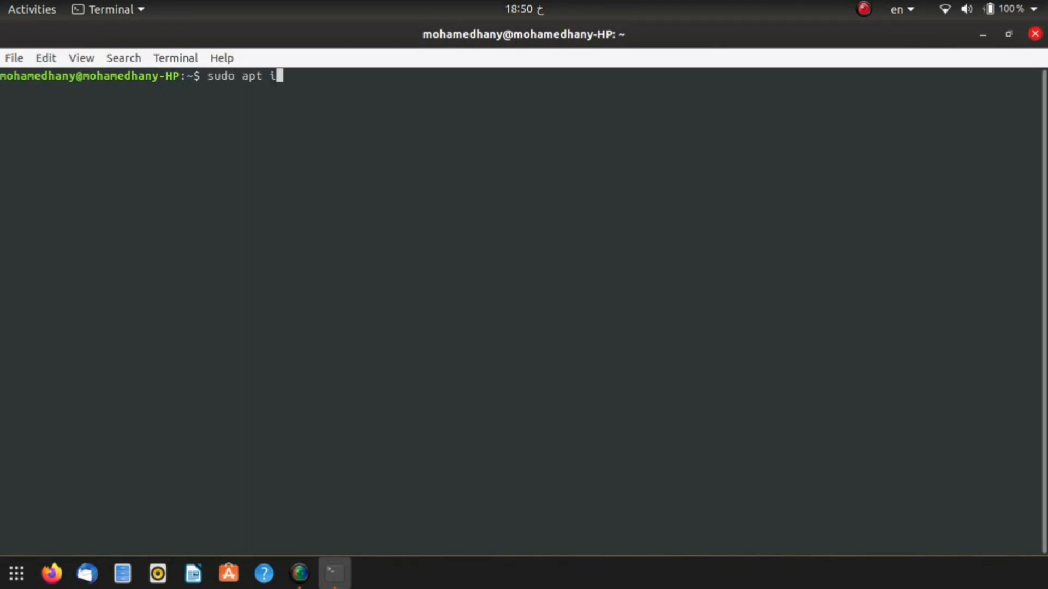
type("nstall")
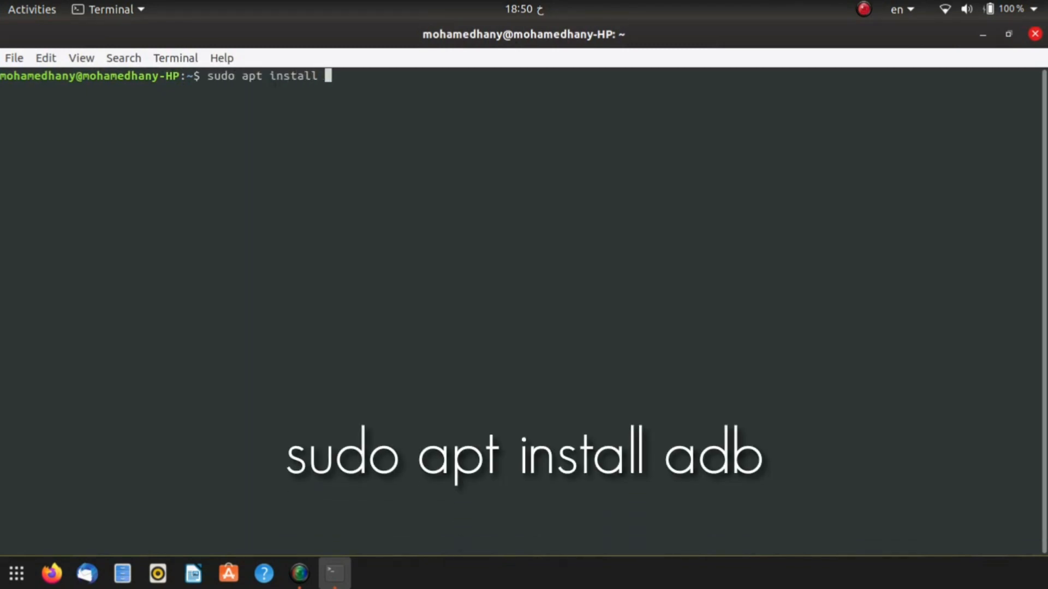
type("adb")
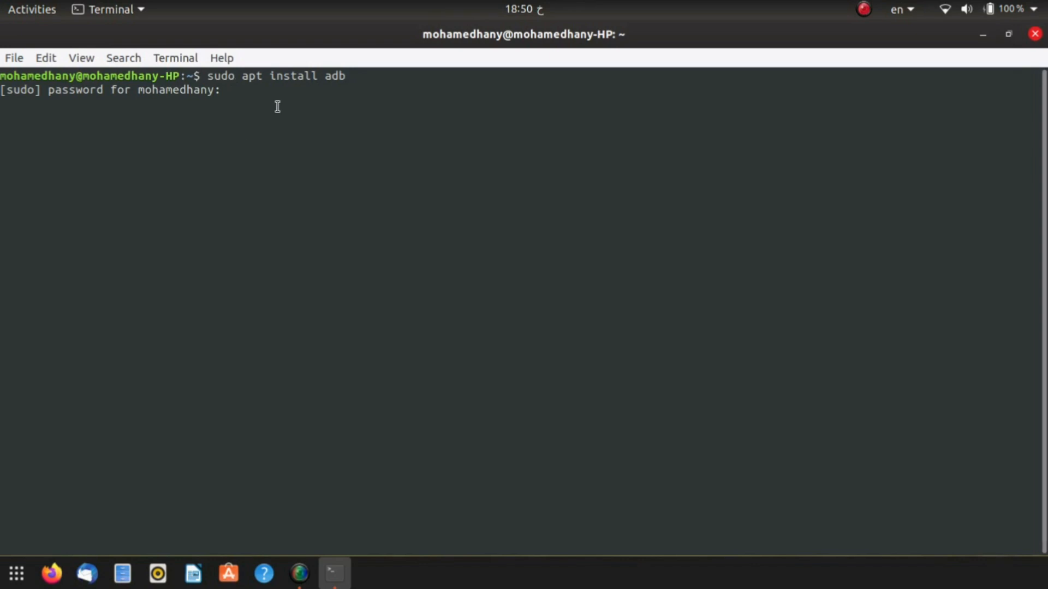
key("Return")
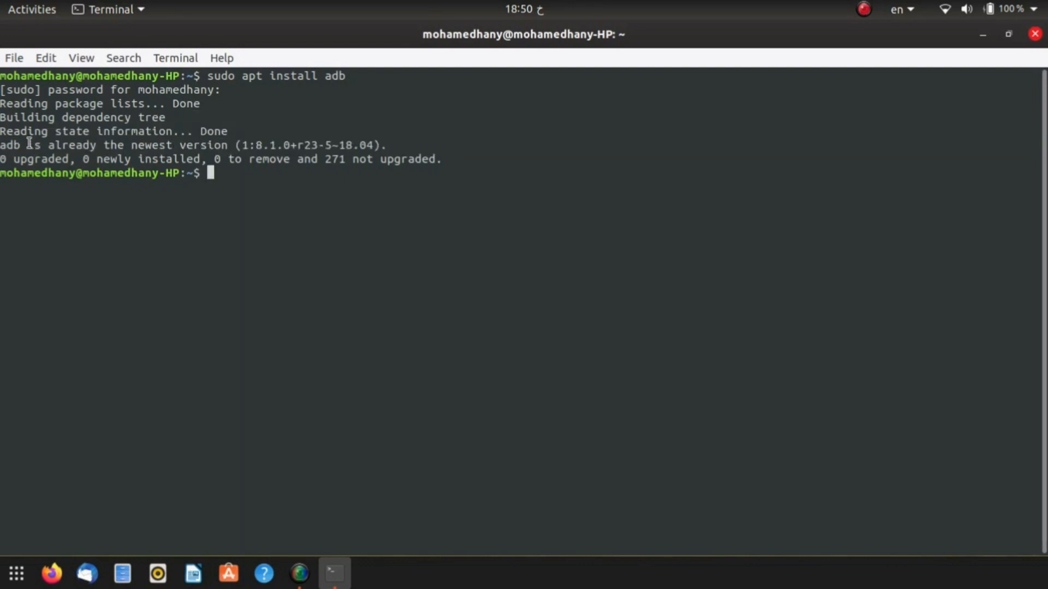
double_click(35, 145)
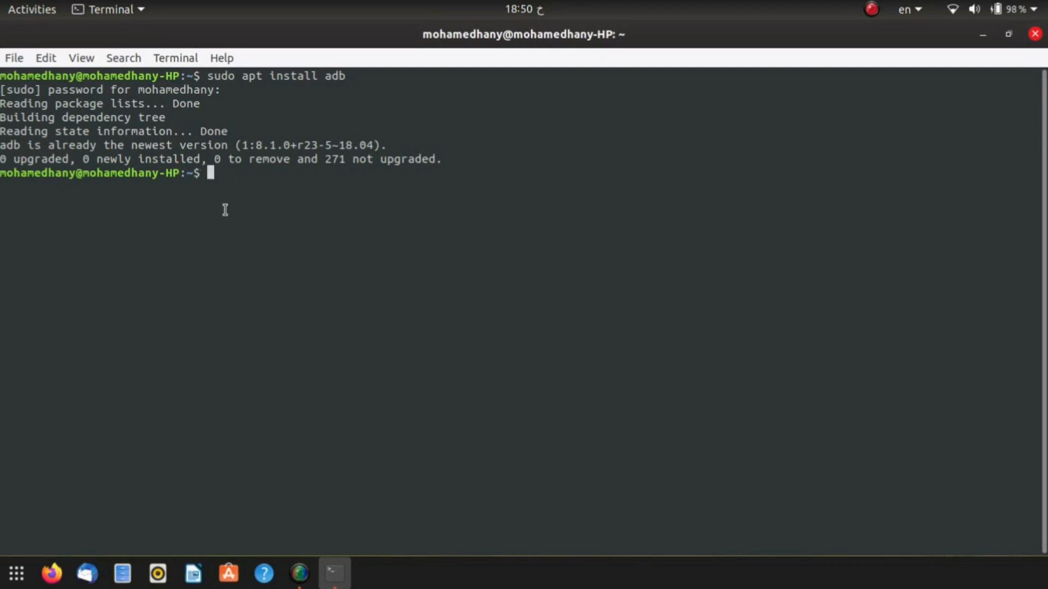
Enter 'sudo snap install scrcpy' at the prompt to install scrcpy as a snap.
type("sudo snap isn")
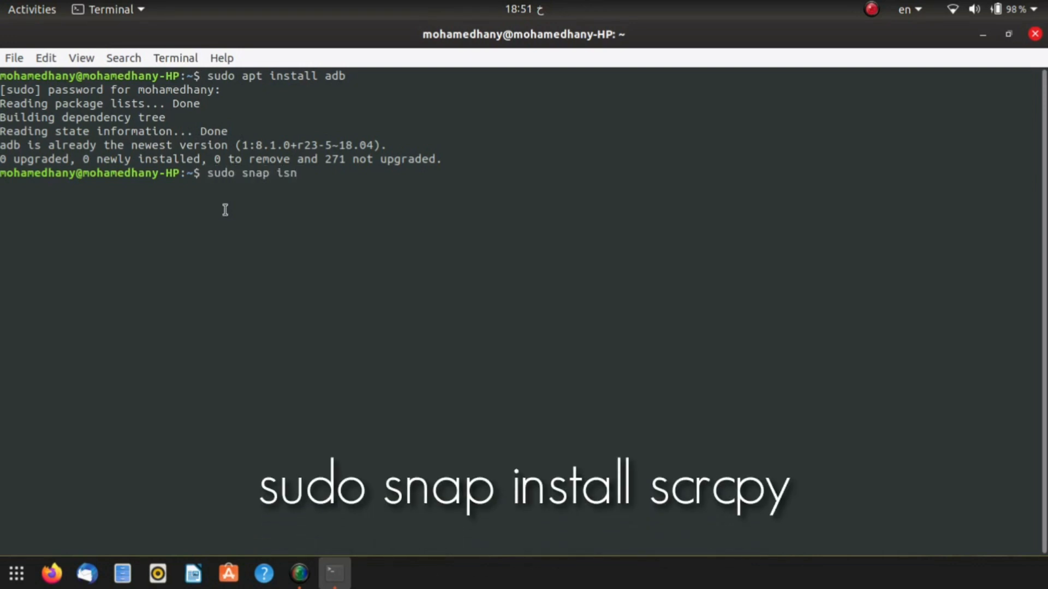
type("install scrc")
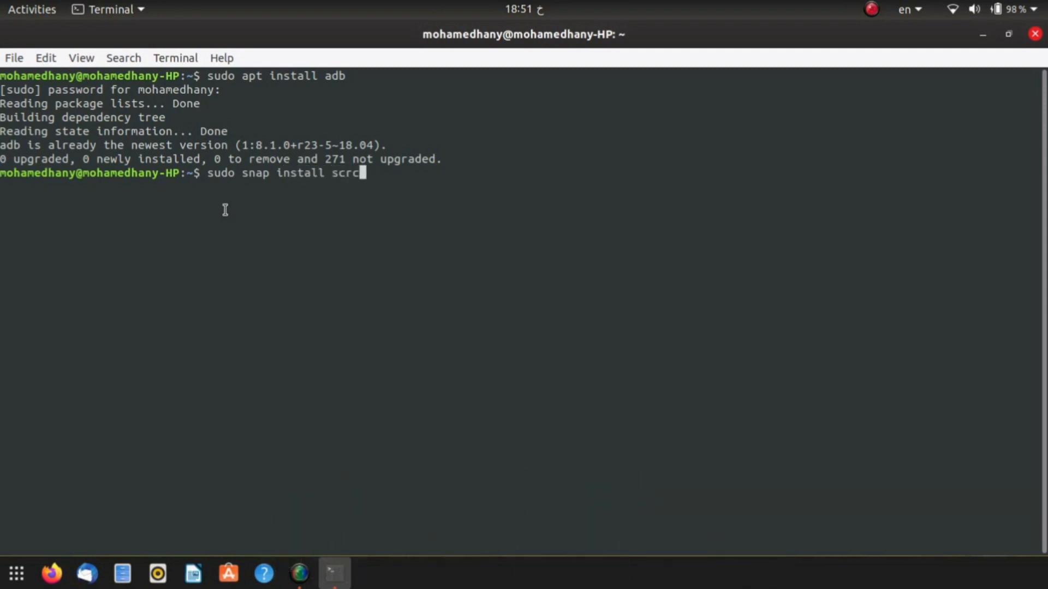
type("py")
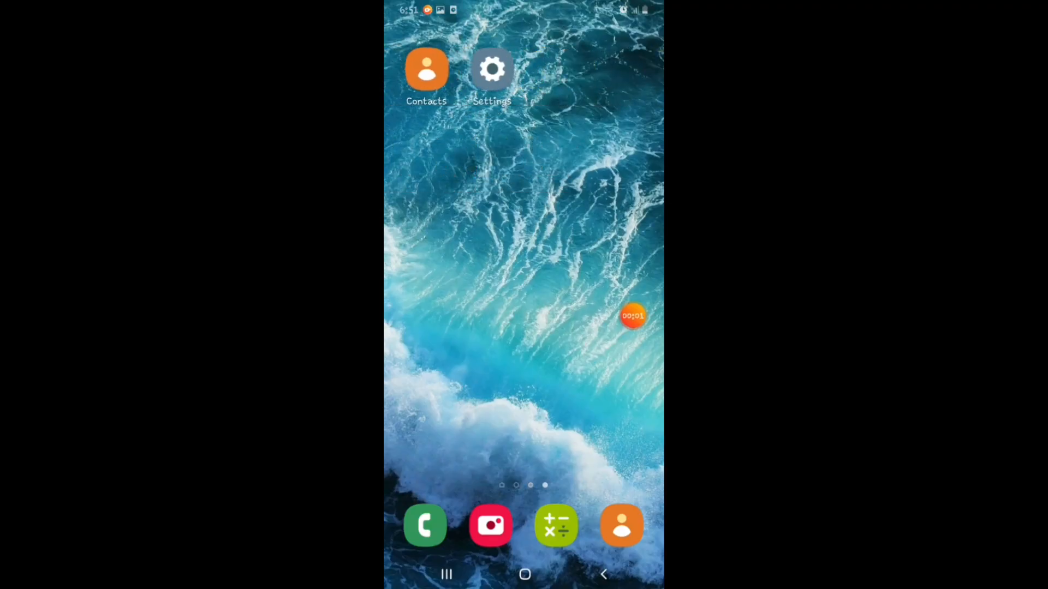
In Settings > About phone > Software information, tap Build number to confirm developer mode, then return.
left_click(492, 69)
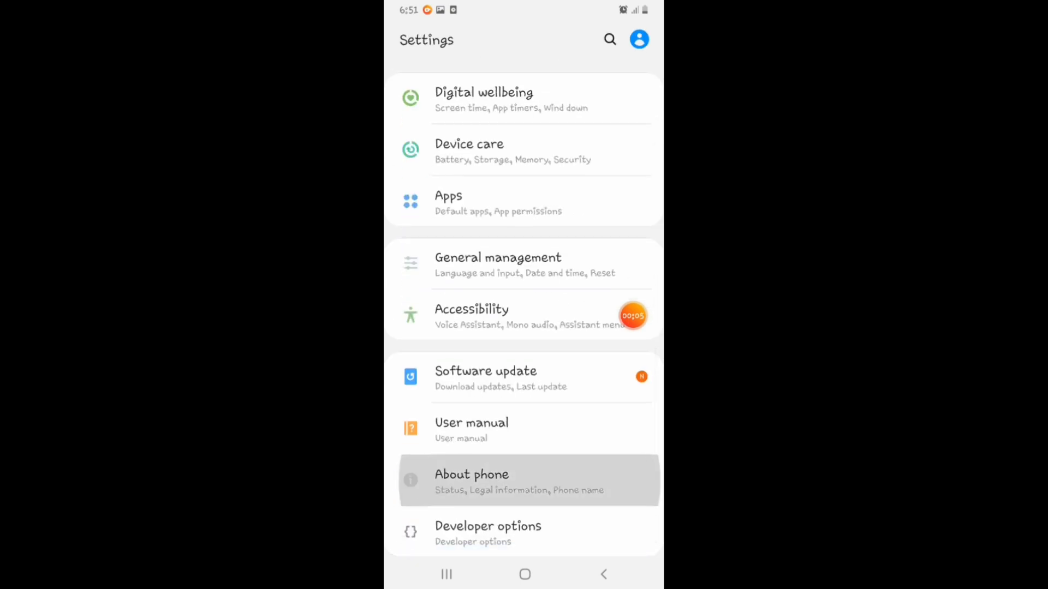
left_click(472, 480)
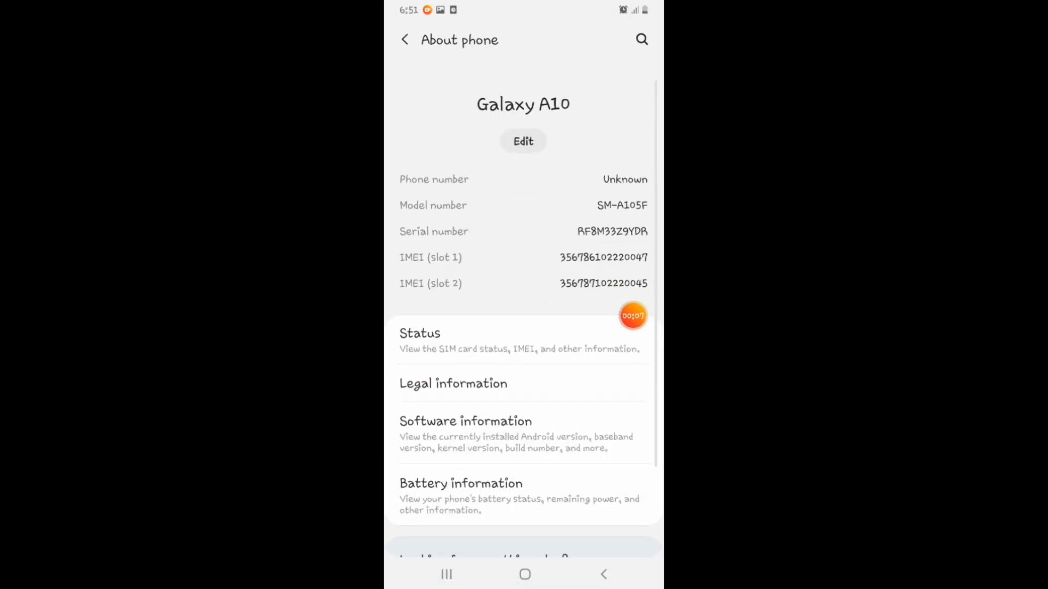
left_click(464, 422)
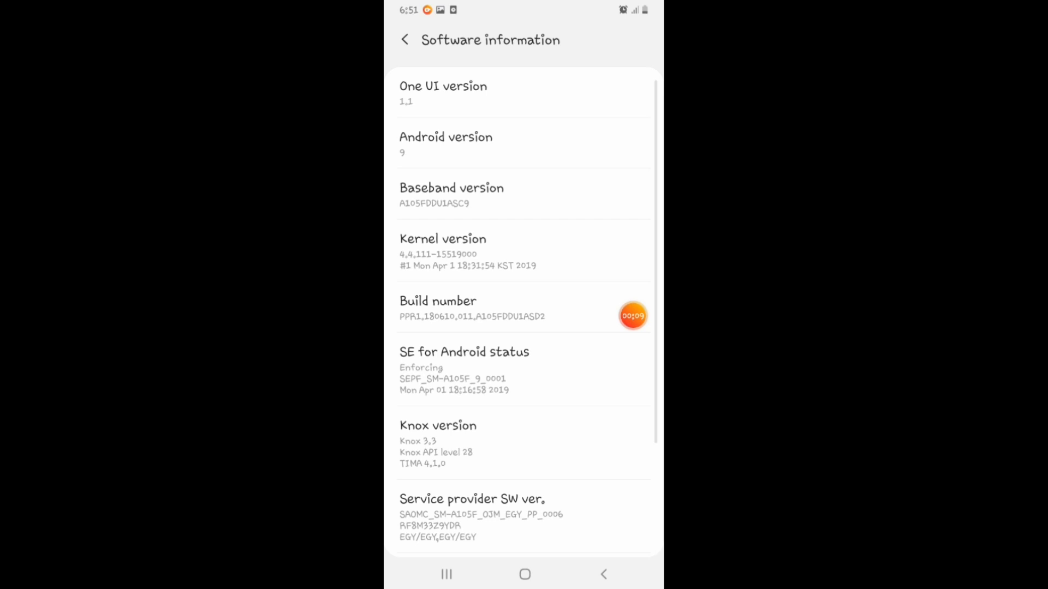
left_click(469, 308)
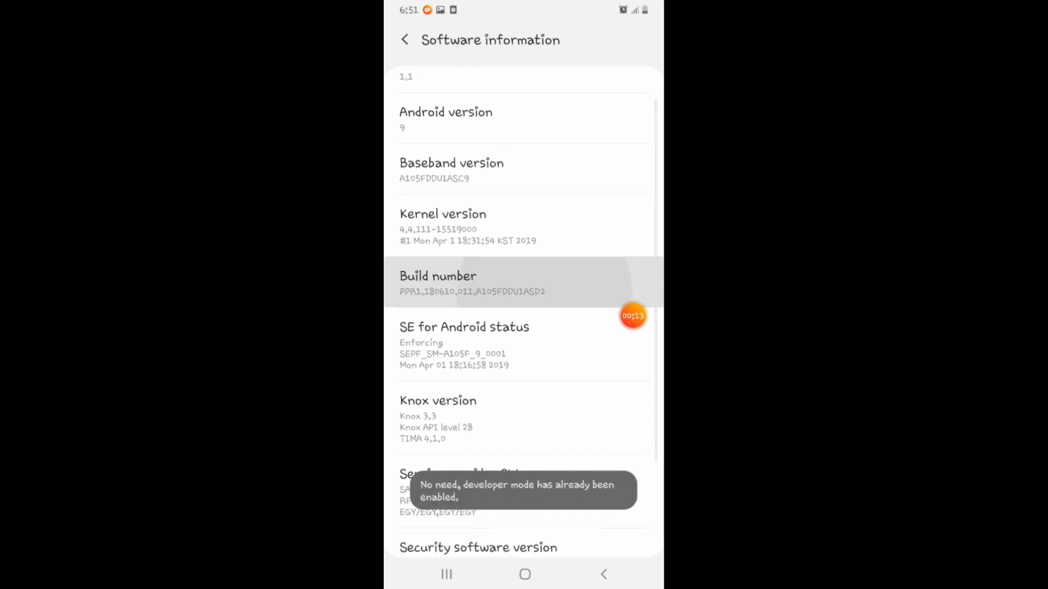
scroll("down", 3)
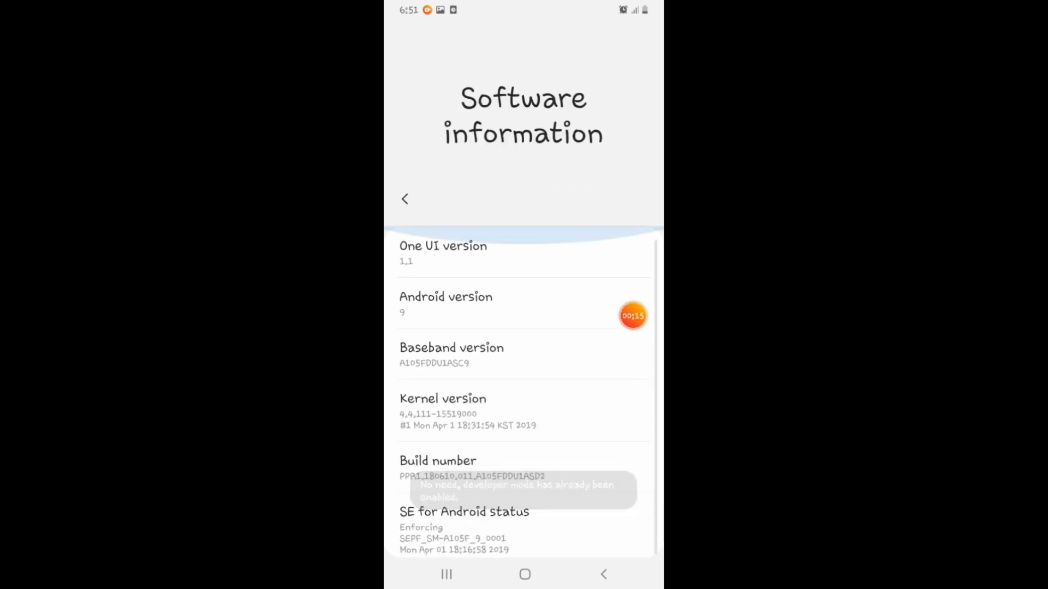
left_click(405, 199)
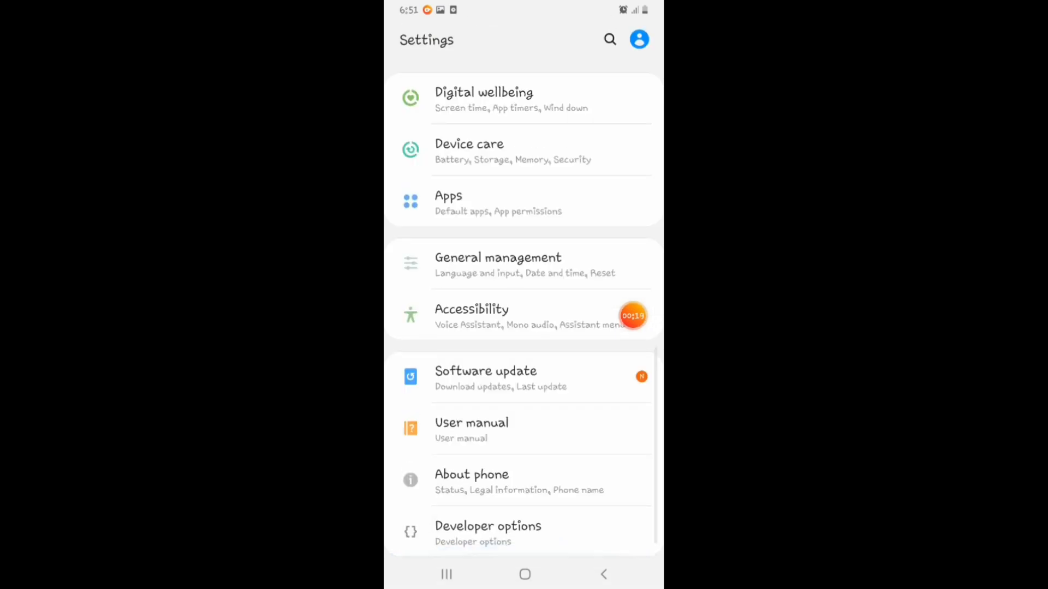
Open Developer options at the bottom of Settings and confirm the master switch is On.
left_click(487, 533)
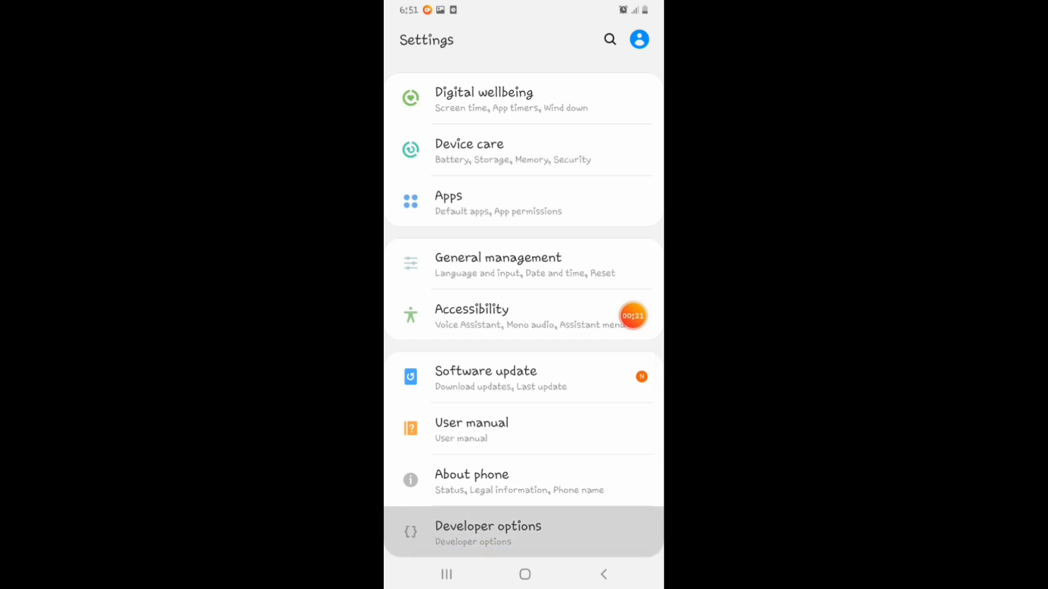
left_click(488, 531)
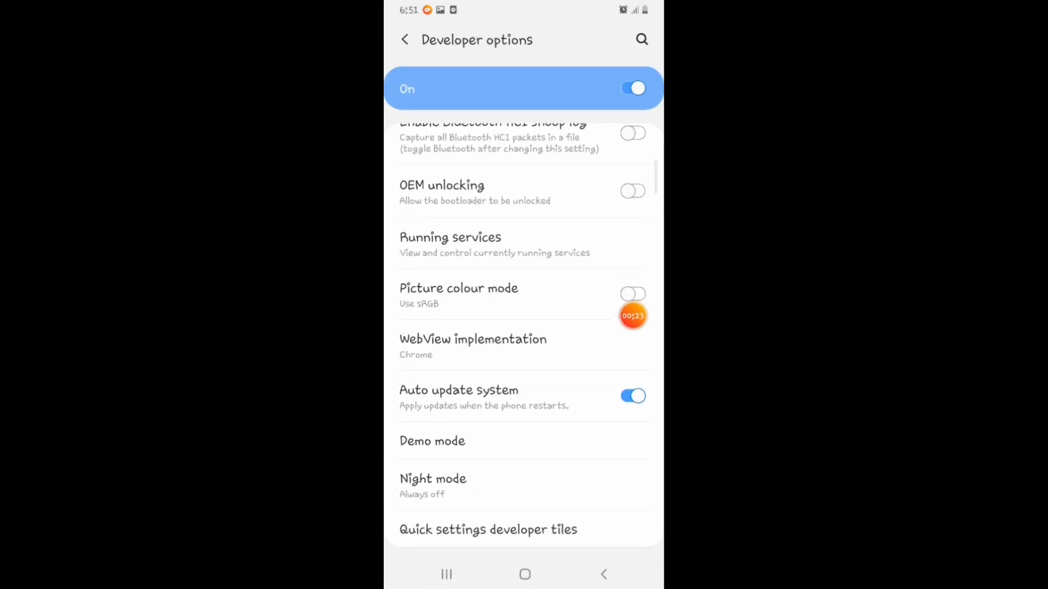
scroll("down", 3)
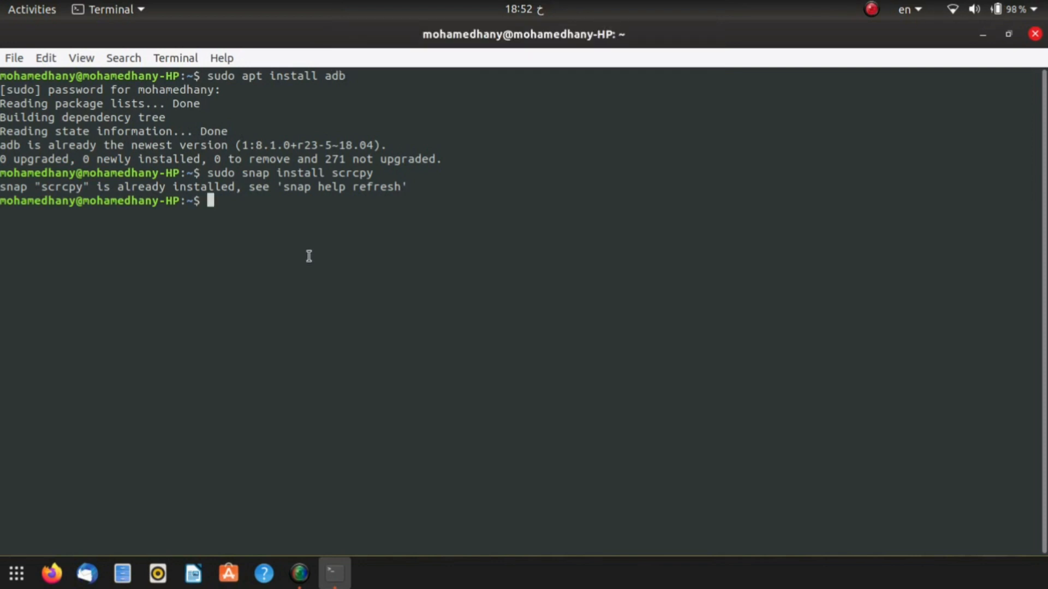
Run 'adb devices', which lists the phone as unauthorized.
type("adb")
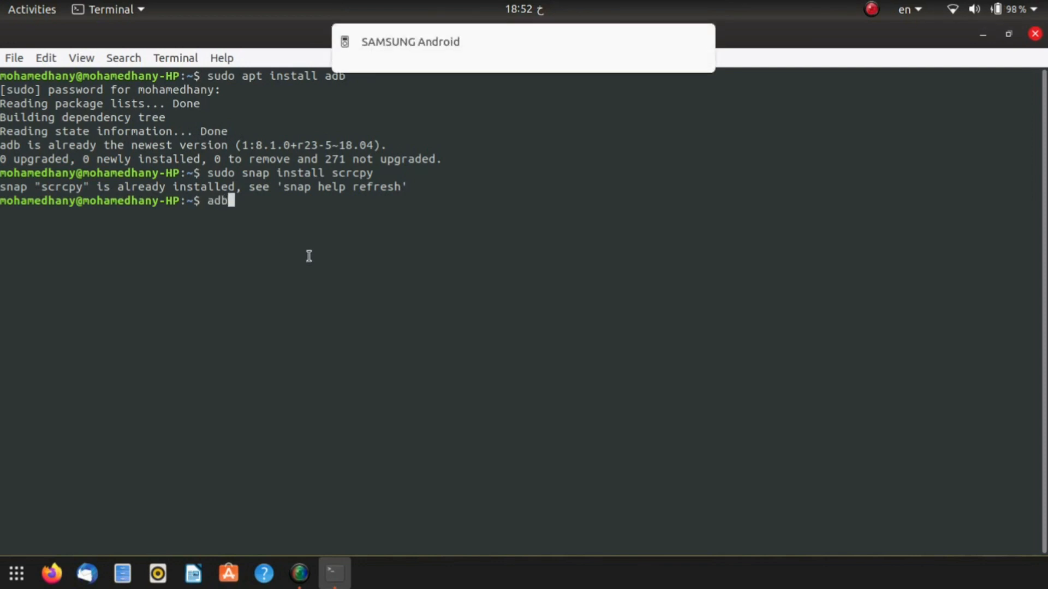
type("dev")
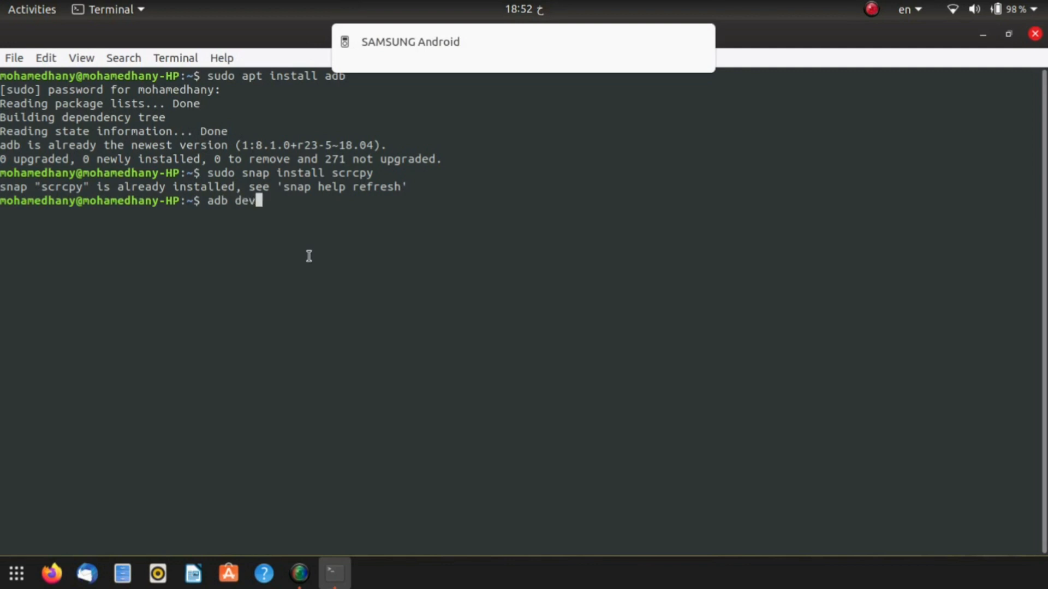
type("ices")
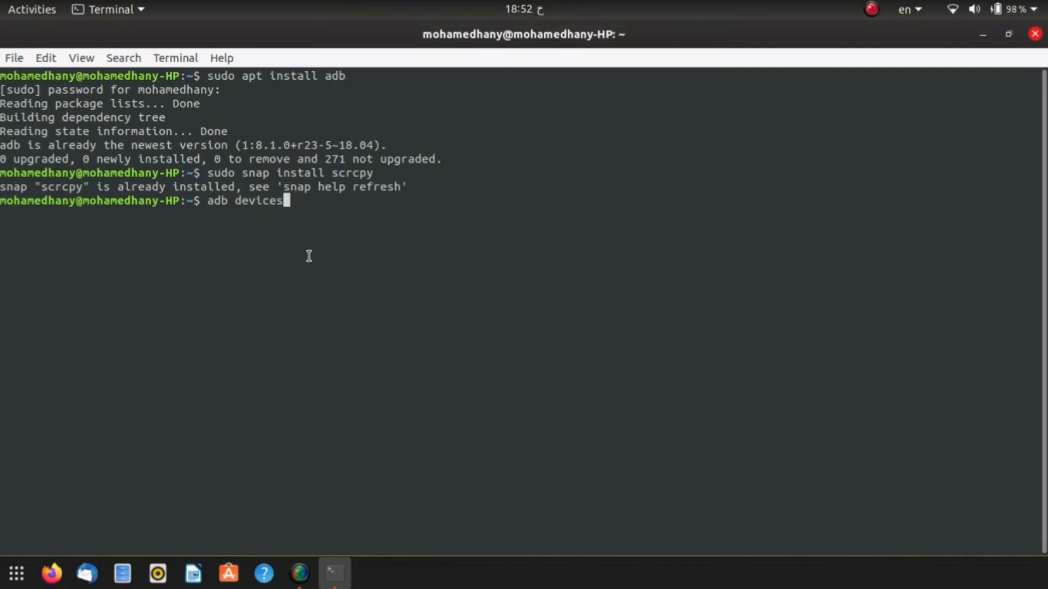
key("Return")
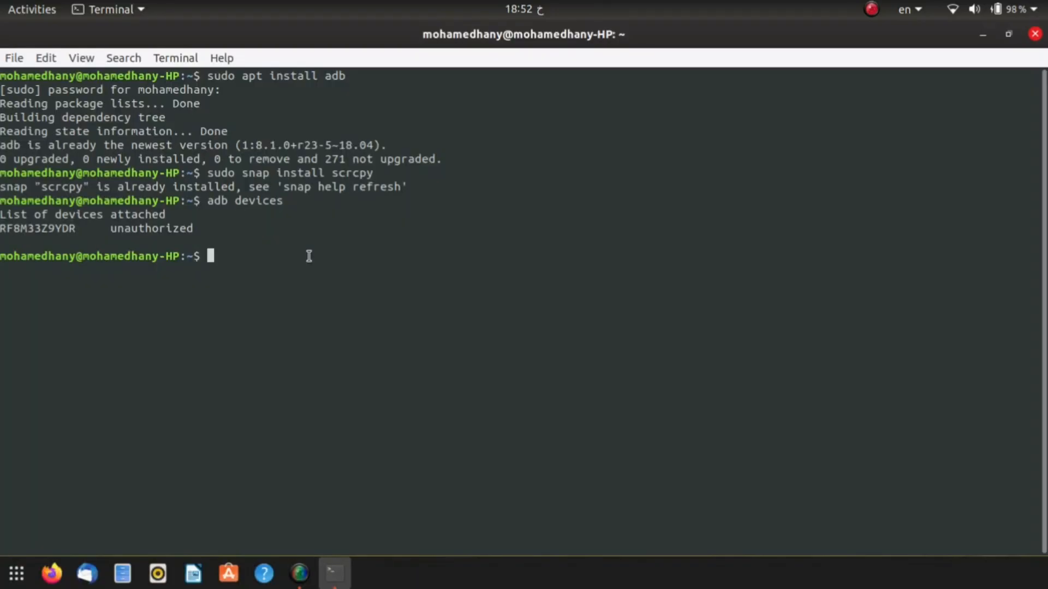
Rerun 'adb devices' after accepting USB debugging; the phone now shows as an authorized device.
type("adb")
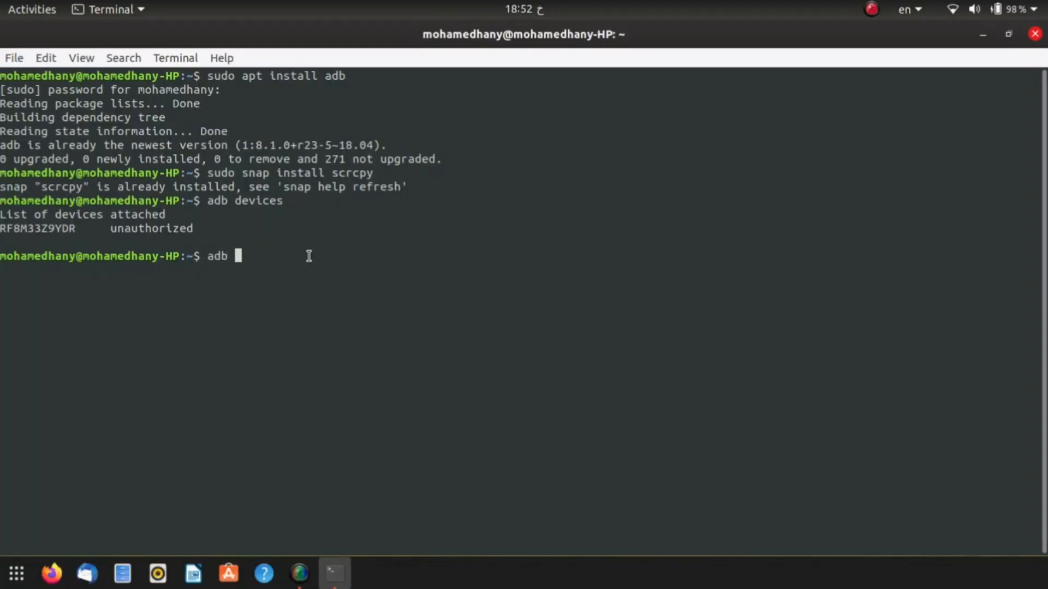
type("devices")
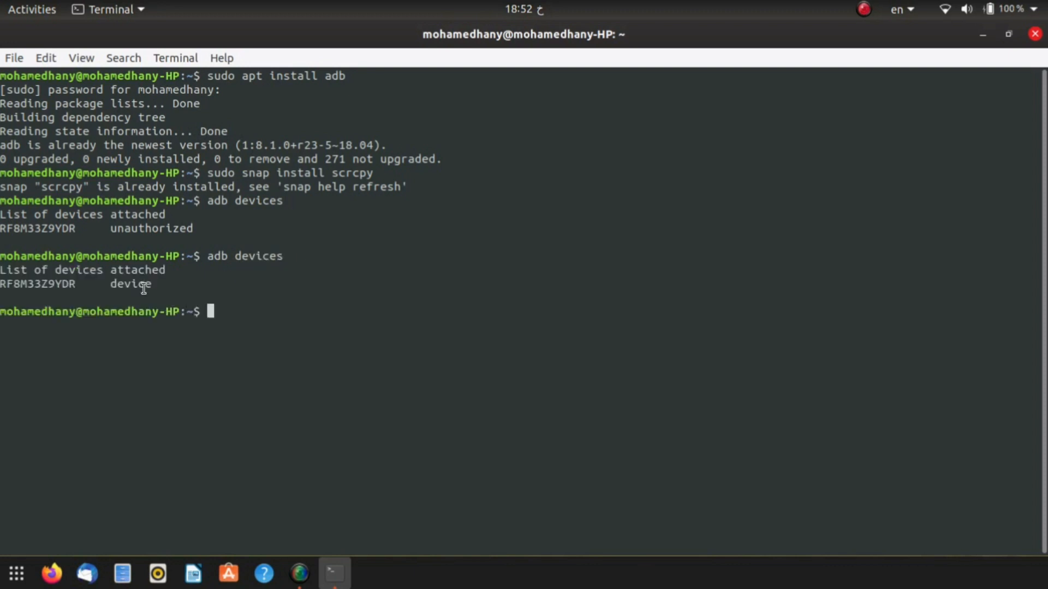
double_click(126, 283)
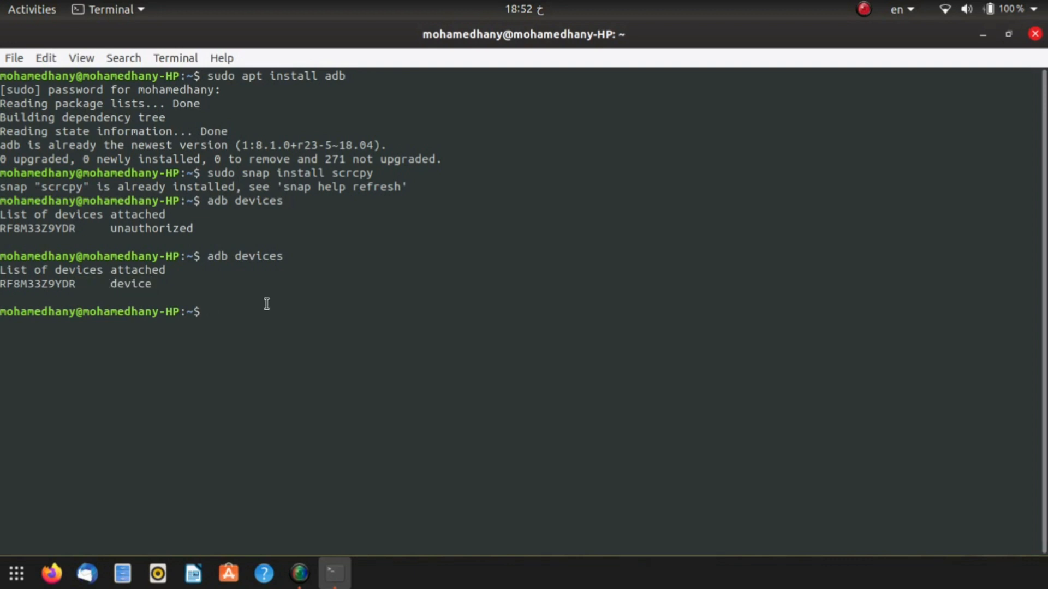
Run 'scrcpy', maximize the SM-A105F mirror window and send the phone to its home screen.
type("s")
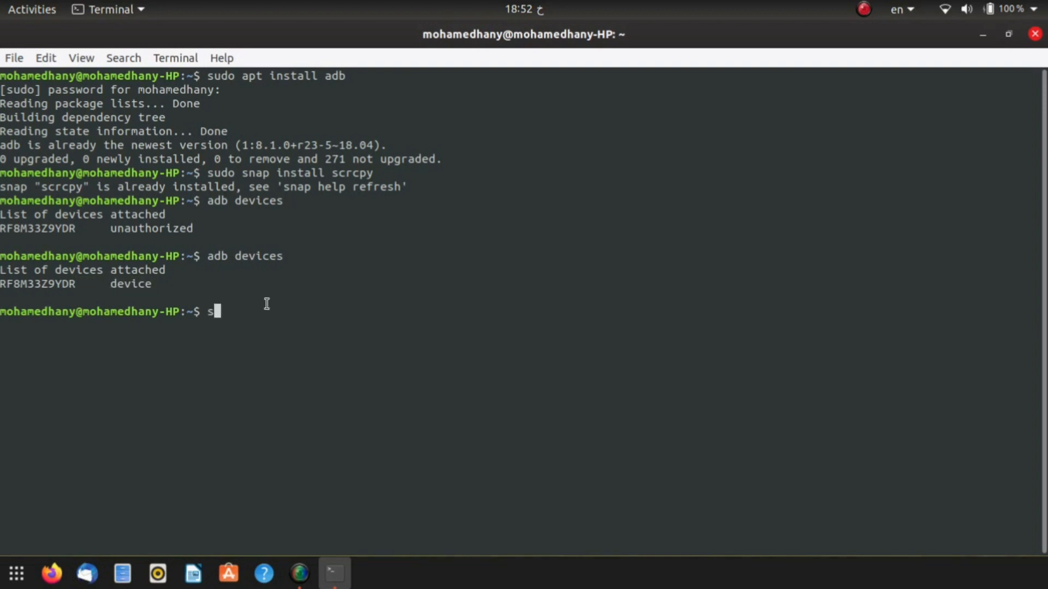
type("crcpy")
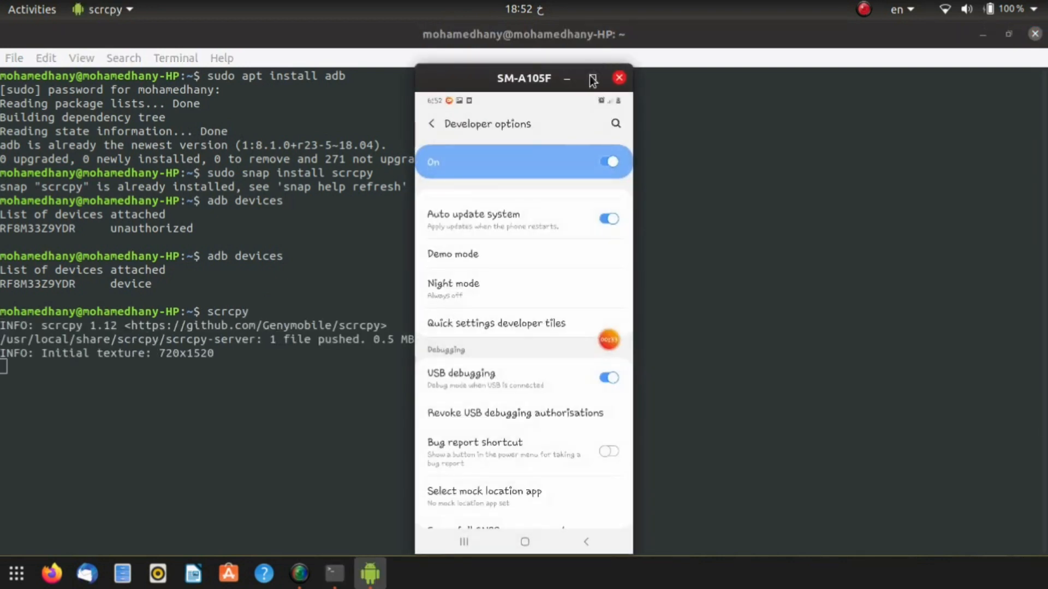
left_click(591, 79)
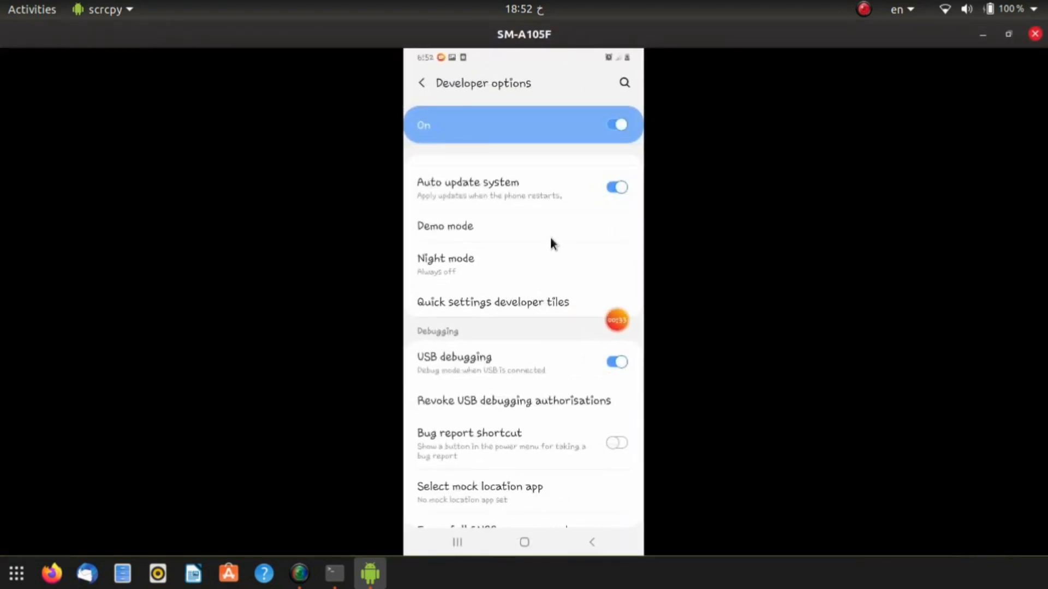
left_click(524, 542)
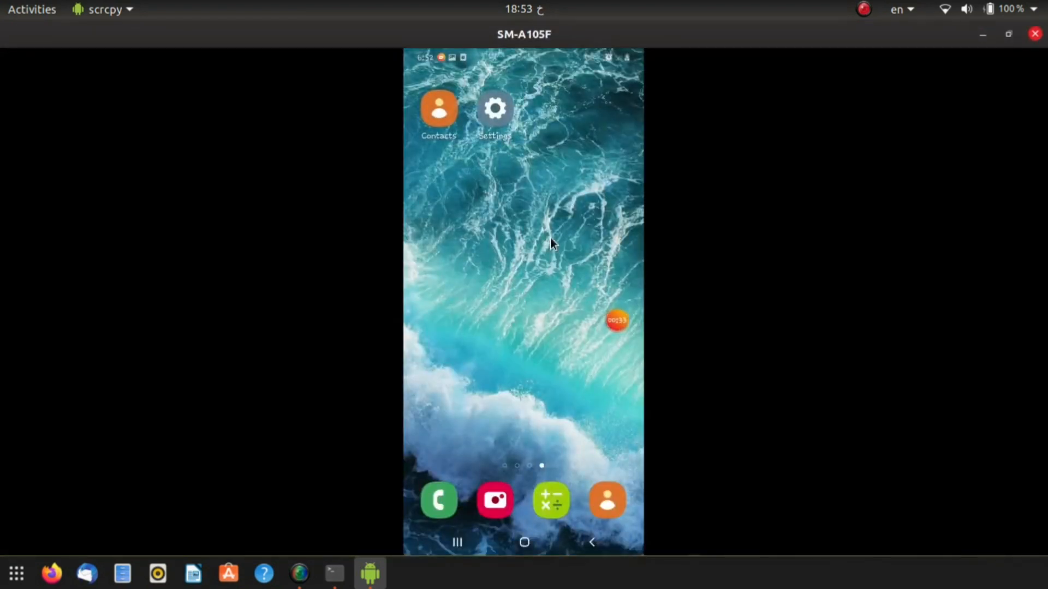